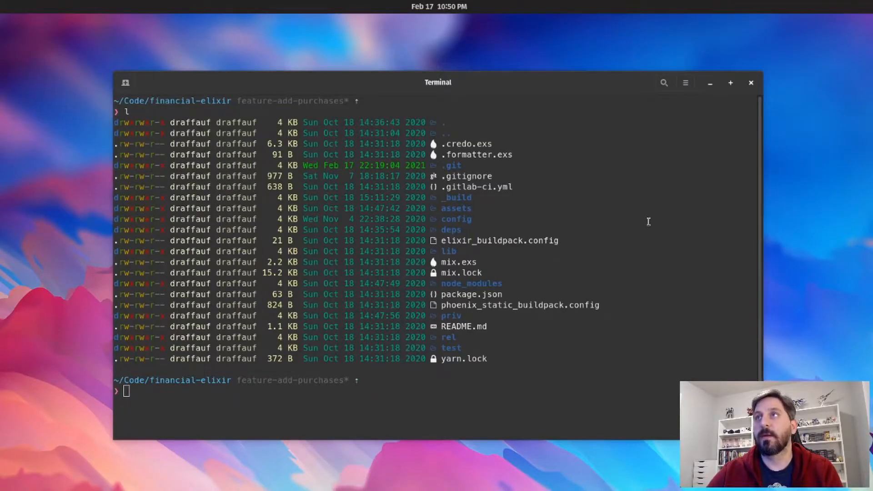
mouse_move(515, 168)
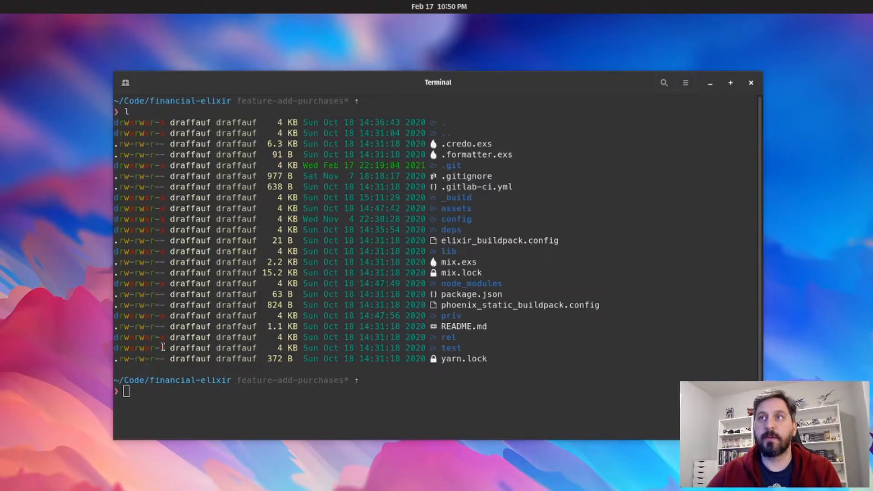
mouse_move(431, 143)
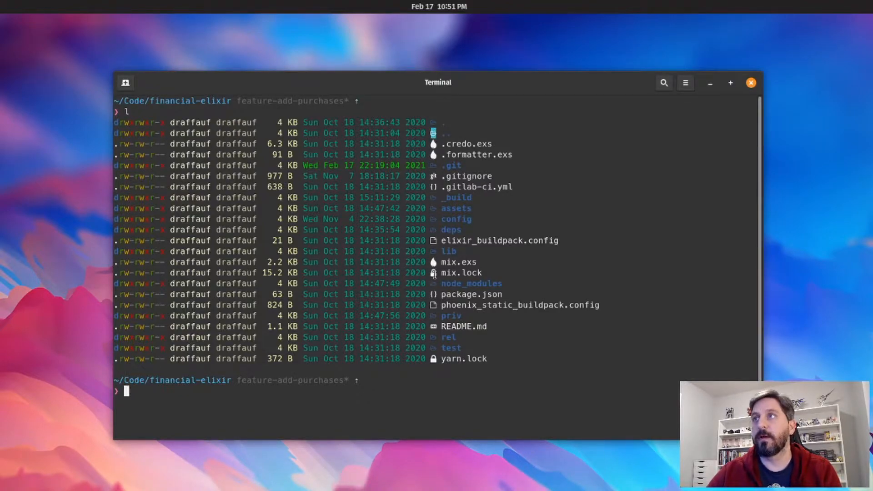
mouse_move(432, 323)
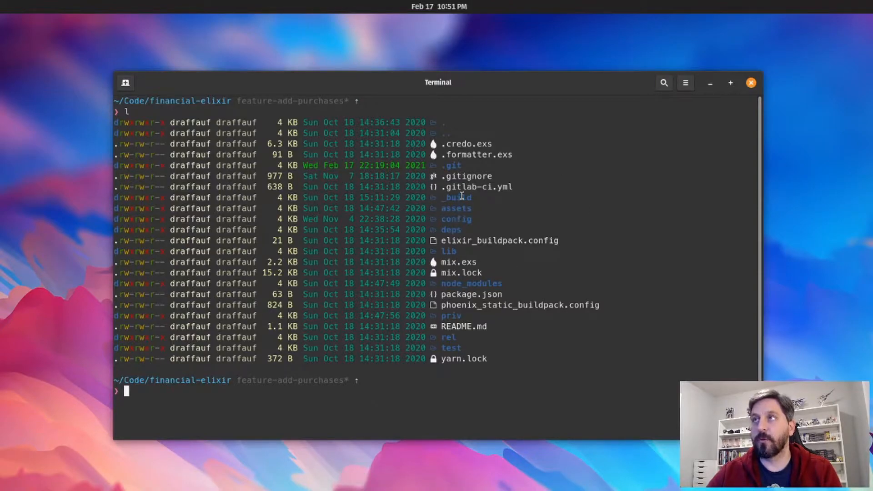
mouse_move(483, 202)
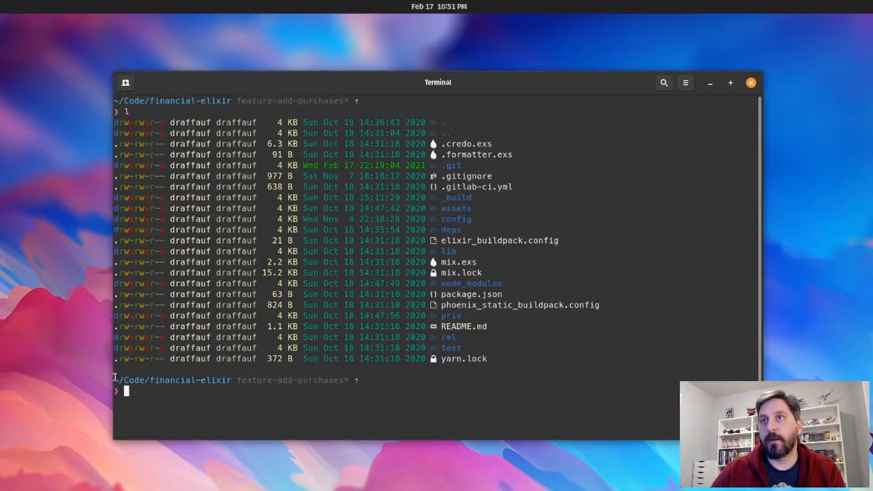
- Switch from the terminal to Firefox, showing the lsd README's config section
double_click(173, 380)
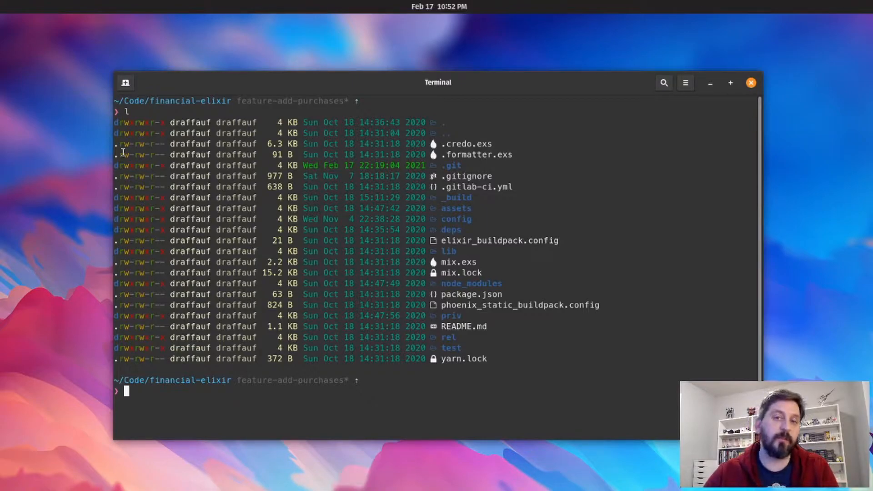
mouse_move(195, 68)
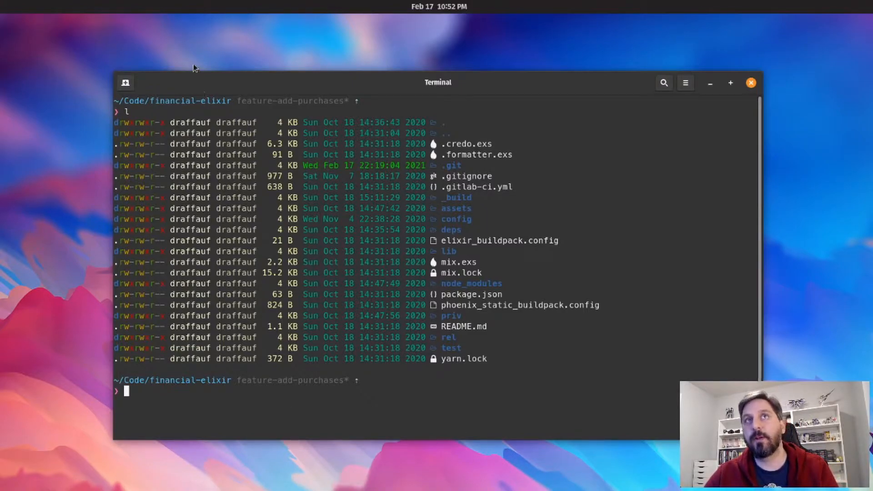
mouse_move(165, 4)
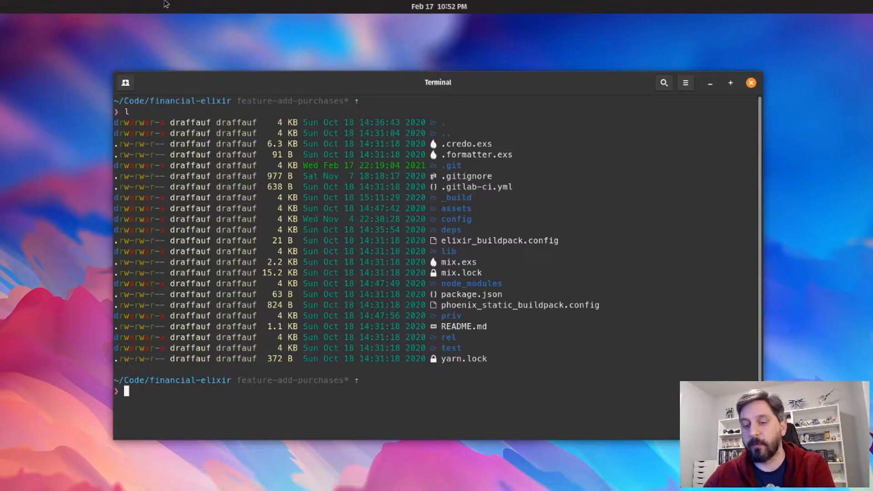
mouse_move(163, 79)
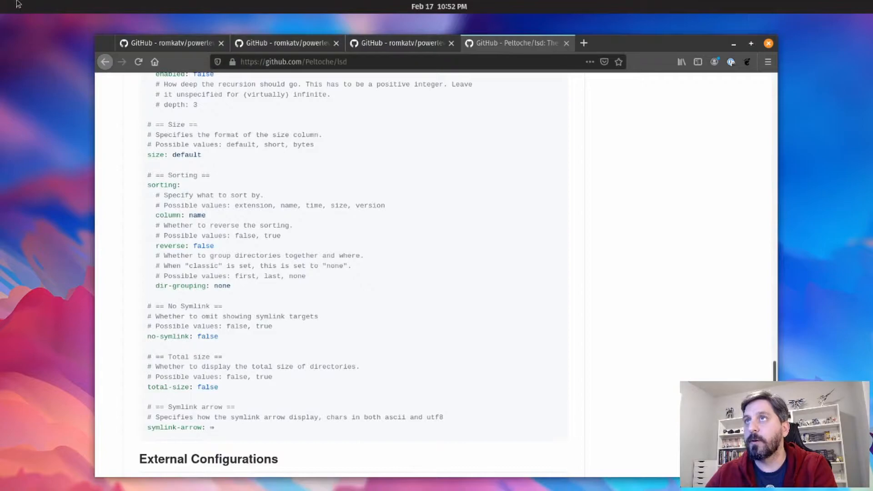
- Open the romkatv/powerlevel10k tab and scroll through its style previews and Get Started list
click(167, 43)
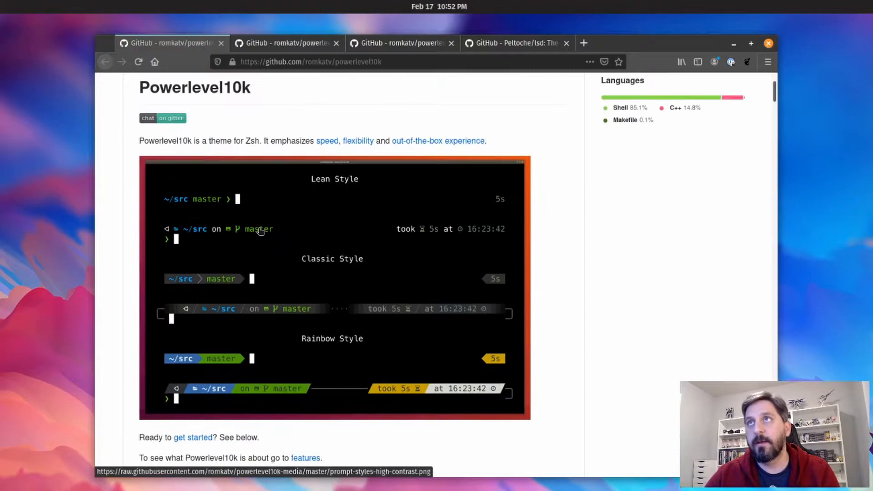
scroll(down, 3)
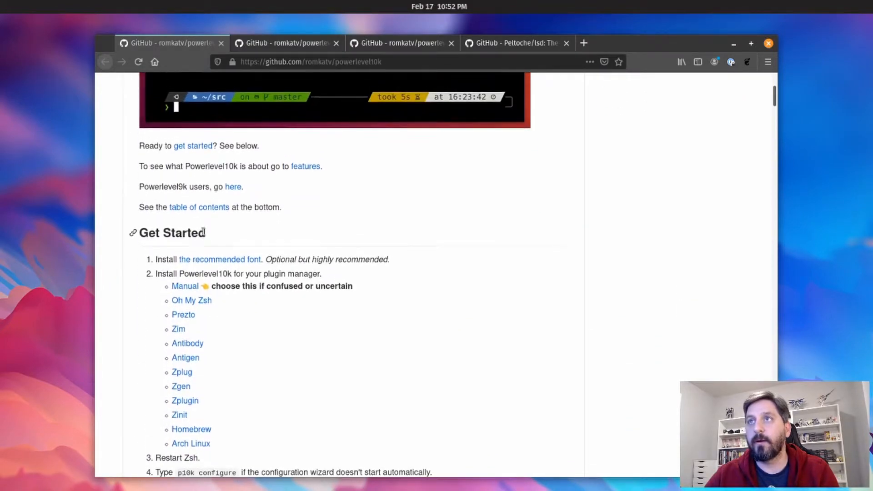
mouse_move(191, 429)
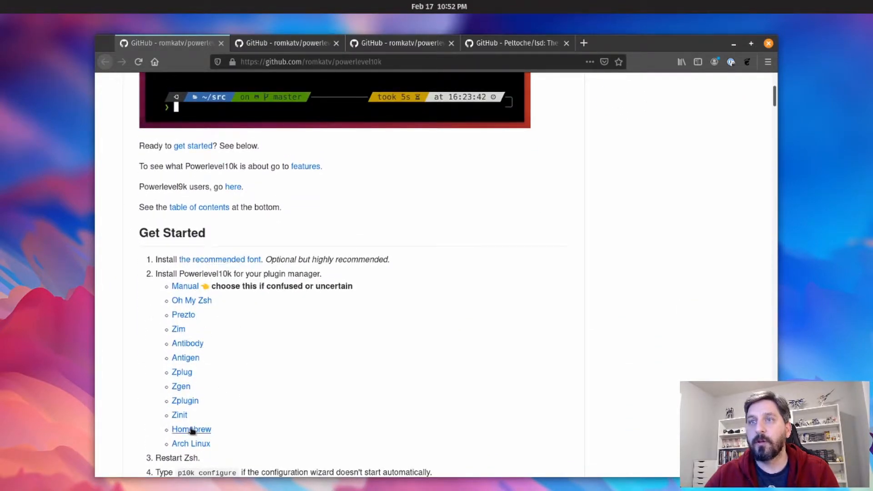
mouse_move(224, 358)
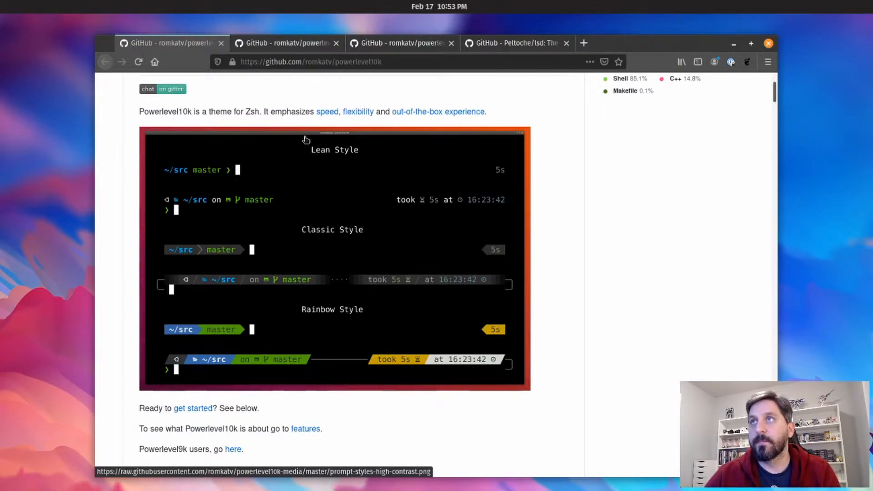
mouse_move(438, 275)
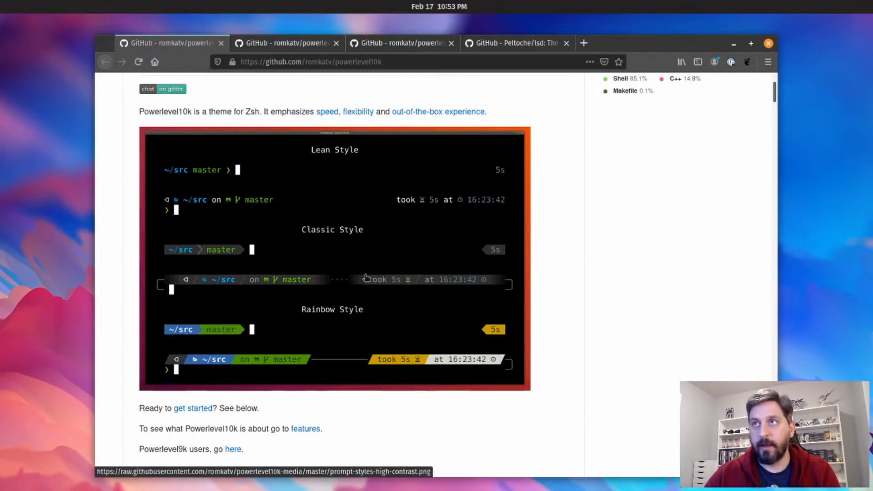
mouse_move(327, 347)
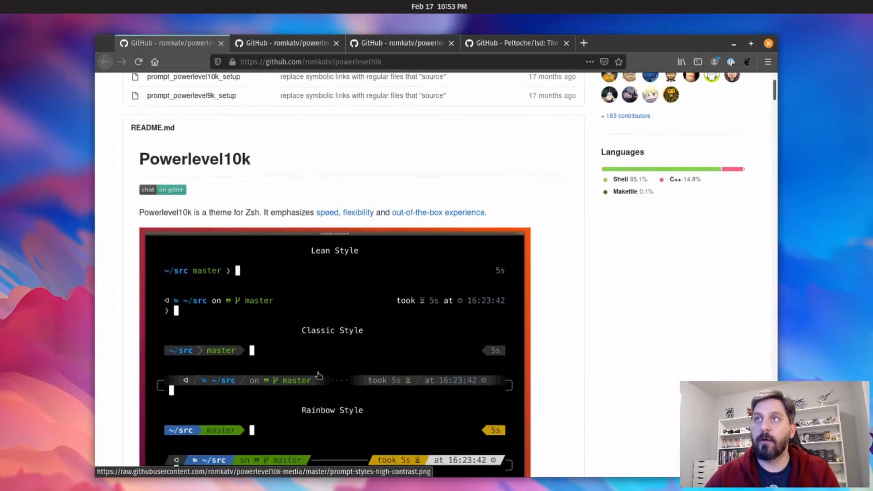
scroll(down, 3)
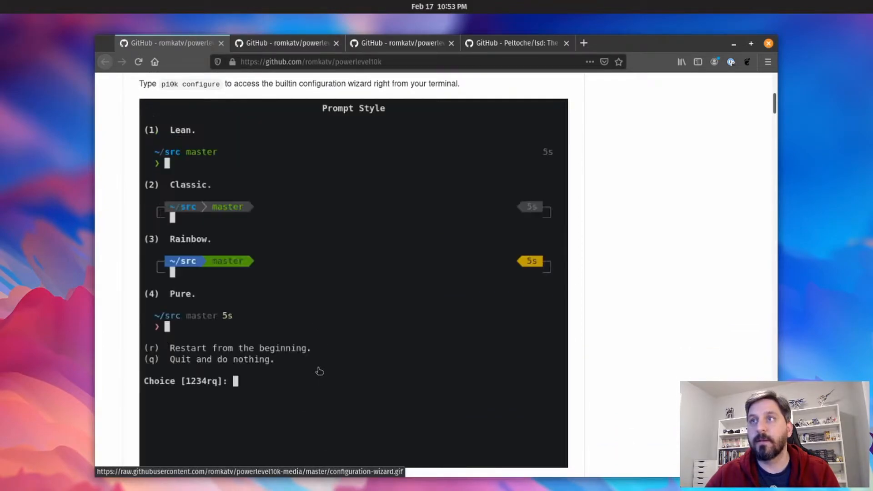
scroll(down, 3)
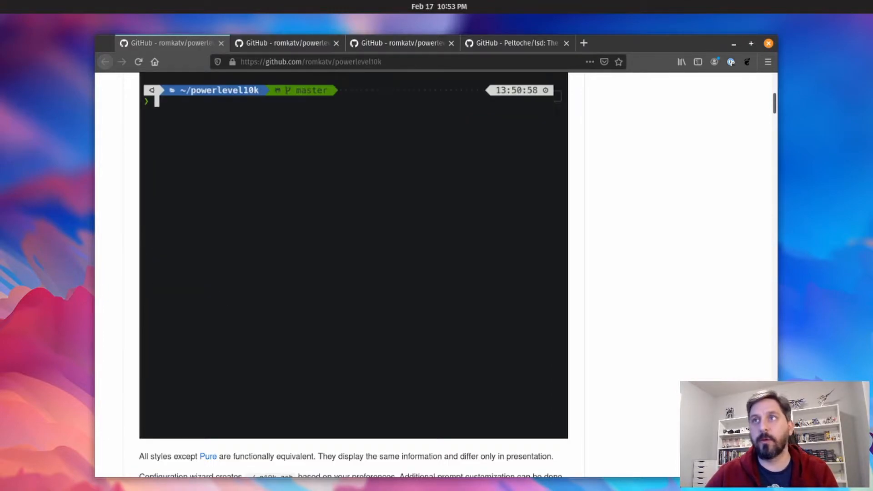
text(echo wooooo)
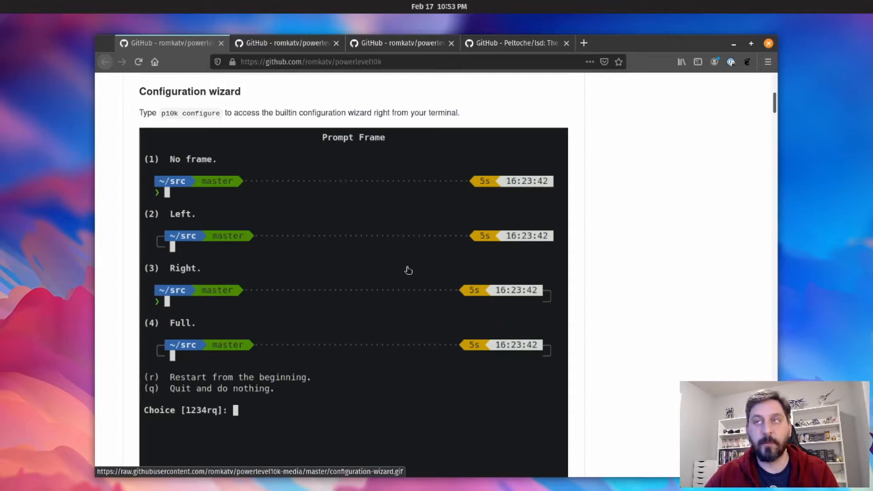
scroll(down, 3)
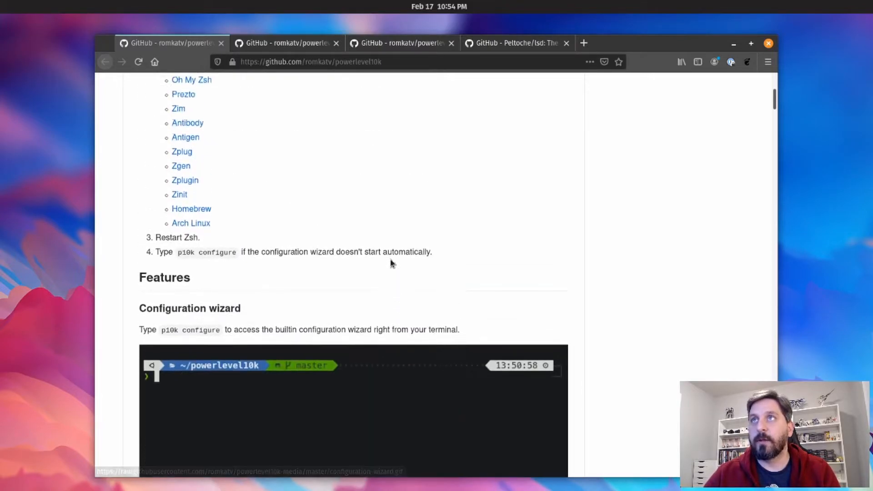
scroll(up, 3)
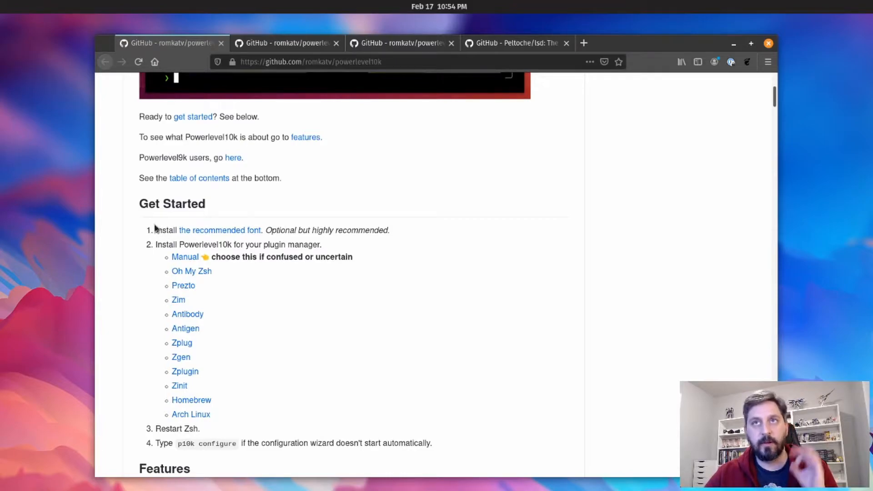
mouse_move(258, 213)
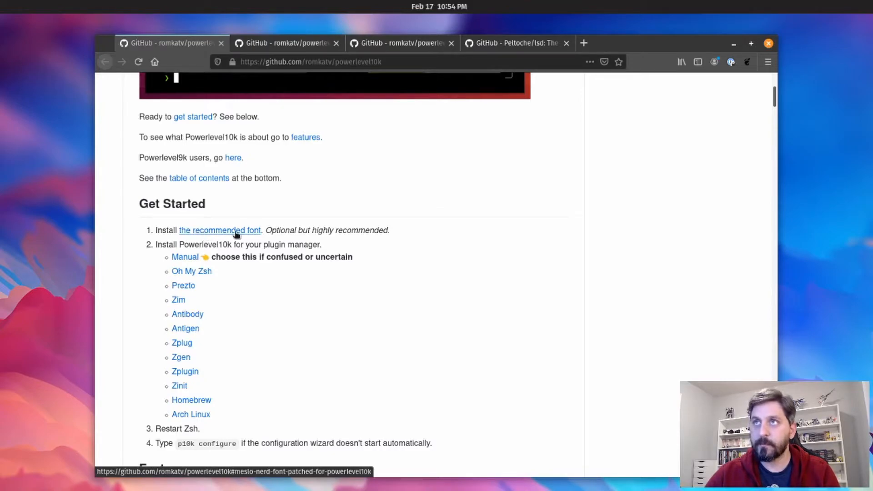
mouse_move(251, 235)
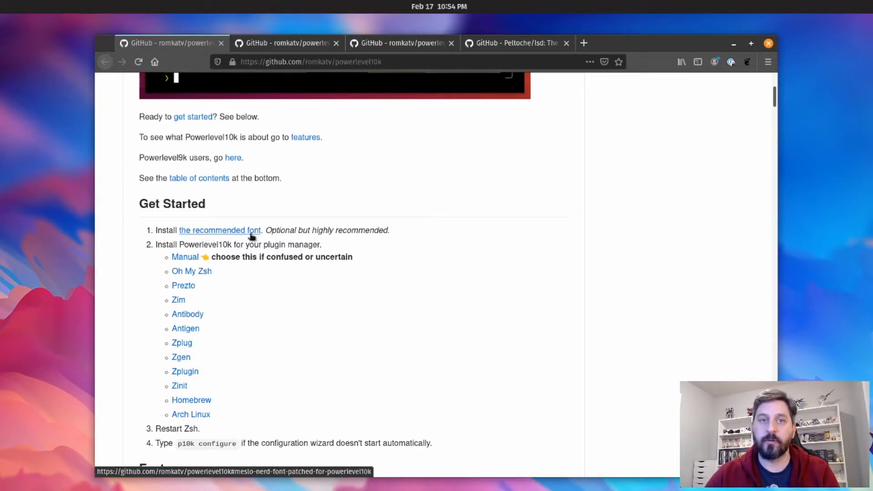
mouse_move(286, 43)
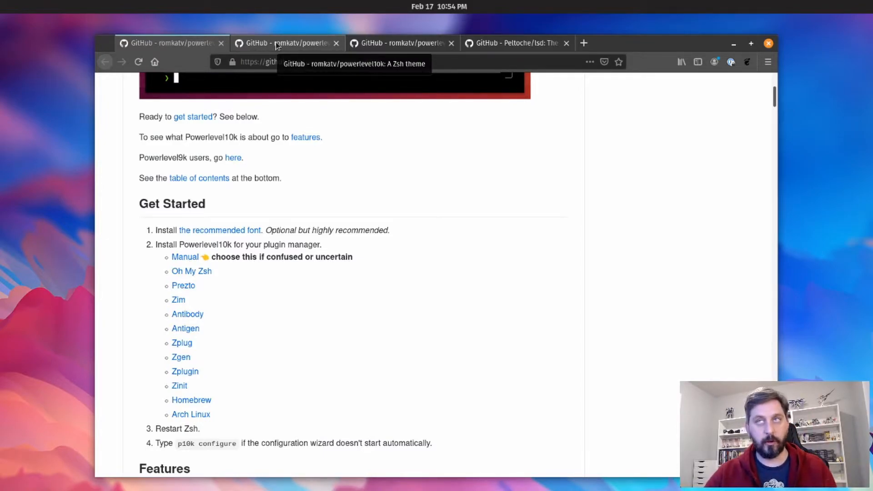
- Skim Powerlevel10k's font download and Oh My Zsh install notes, then switch to the Peltoche/lsd tab
click(219, 231)
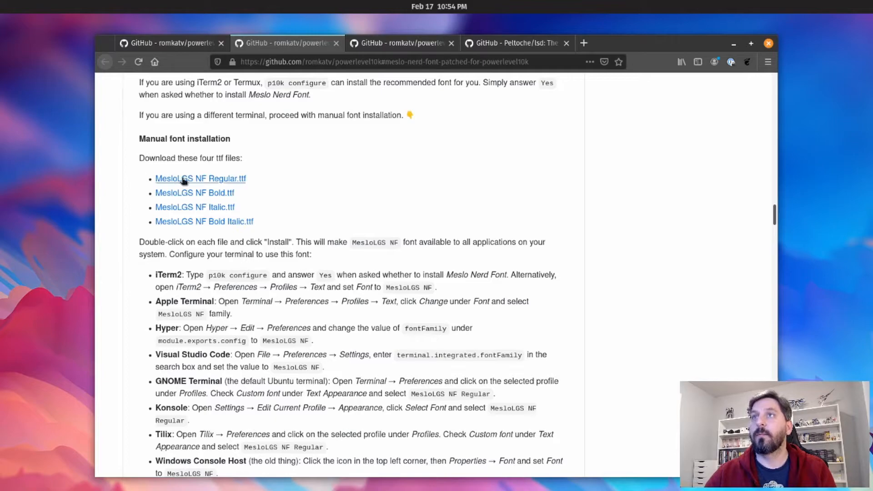
mouse_move(195, 208)
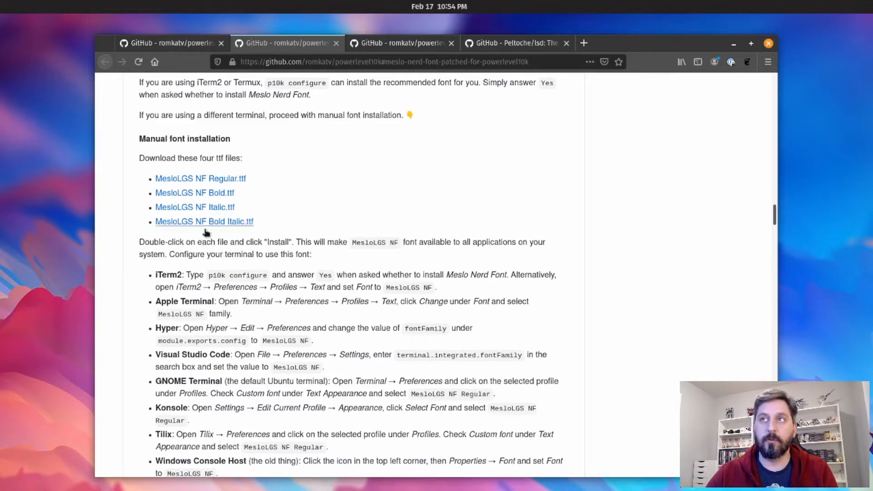
mouse_move(278, 350)
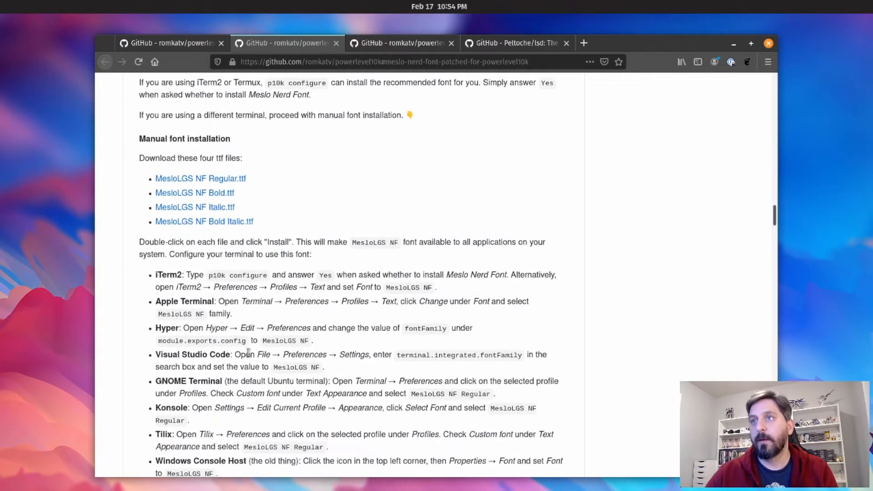
scroll(down, 3)
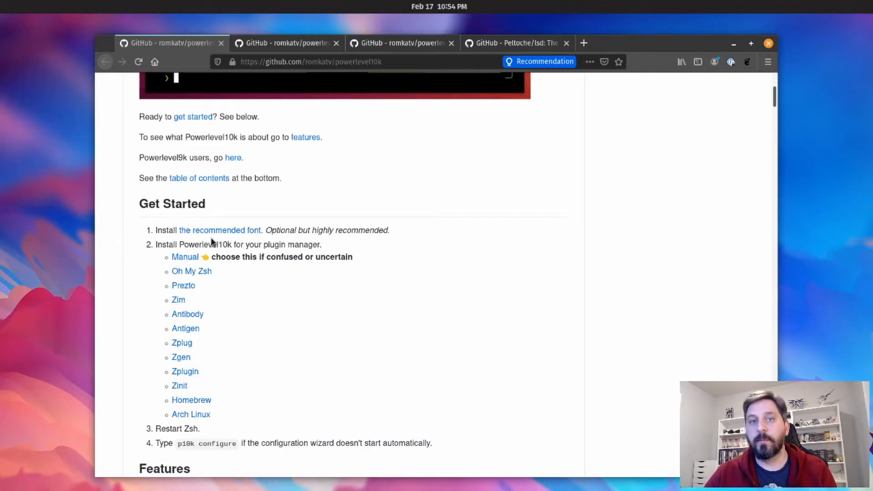
mouse_move(111, 270)
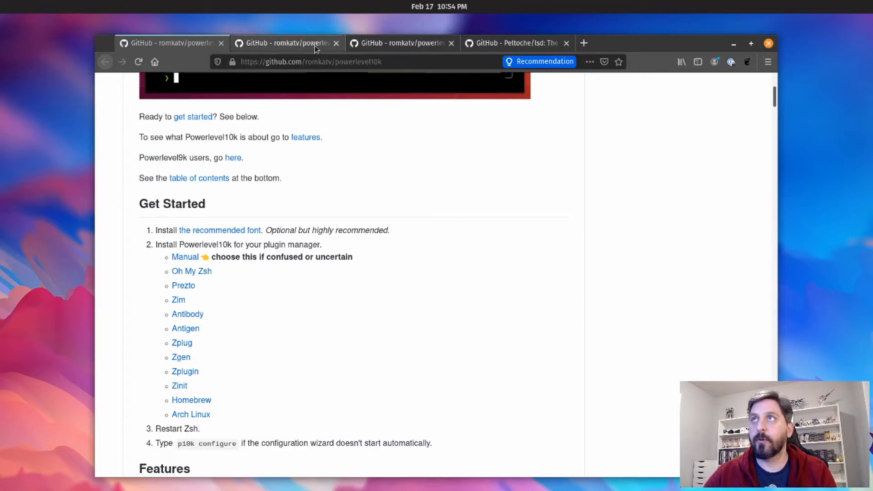
click(402, 43)
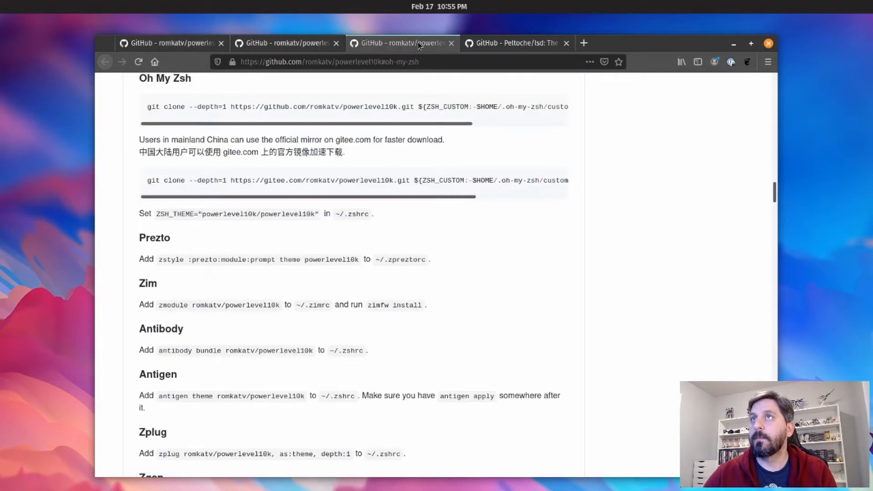
click(515, 42)
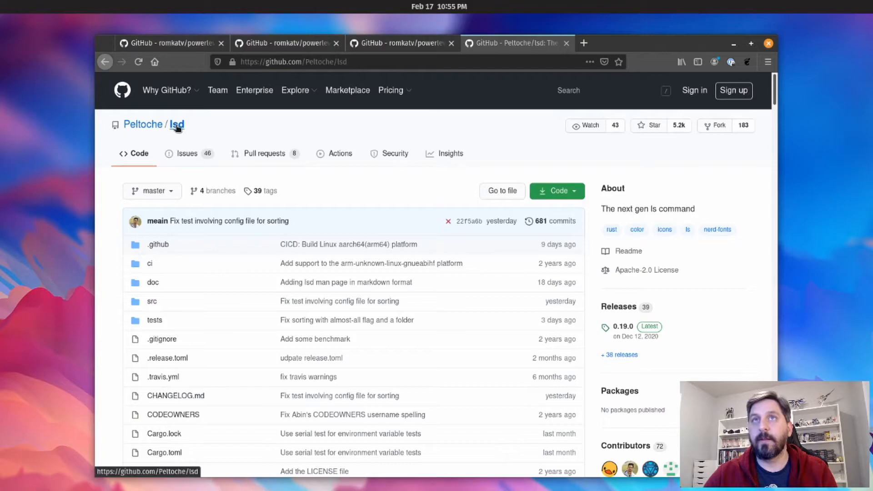
- Scroll the lsd page past its file list to the Description and Screenshot sections
scroll(down, 3)
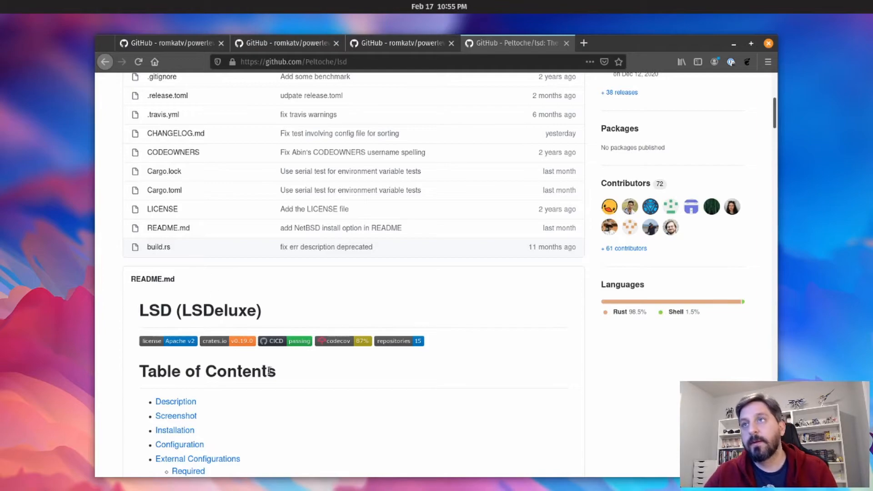
scroll(down, 3)
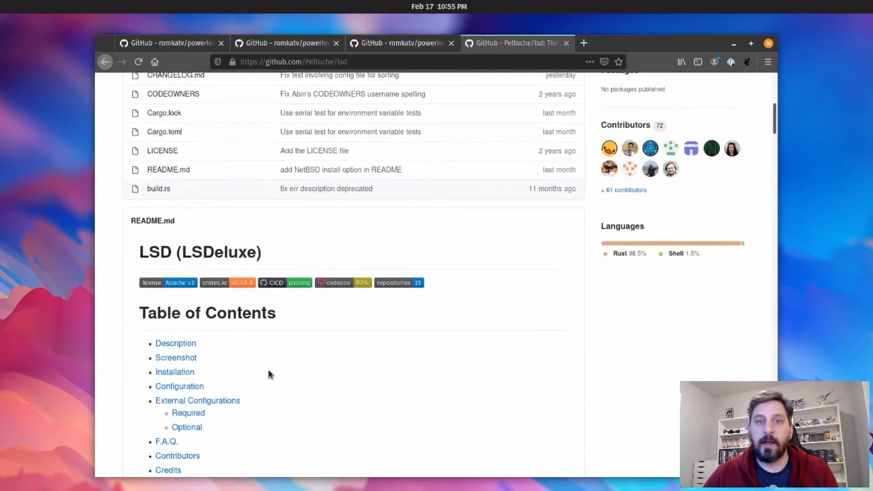
mouse_move(268, 376)
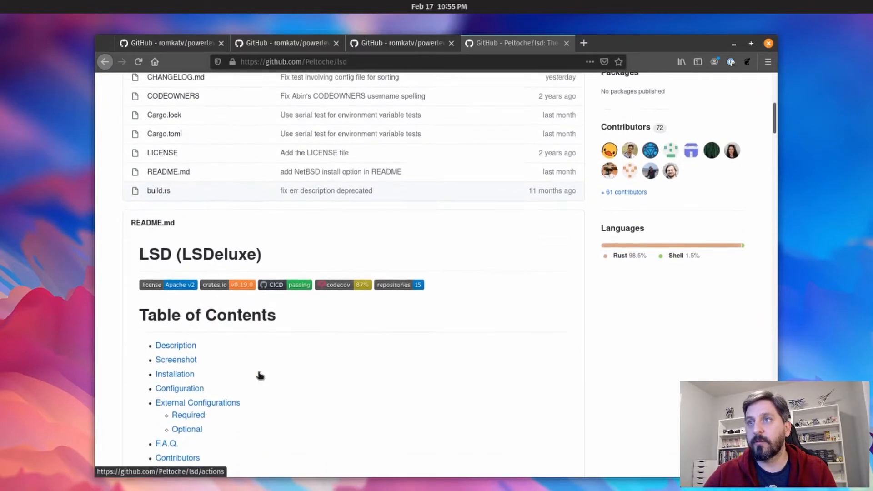
scroll(down, 3)
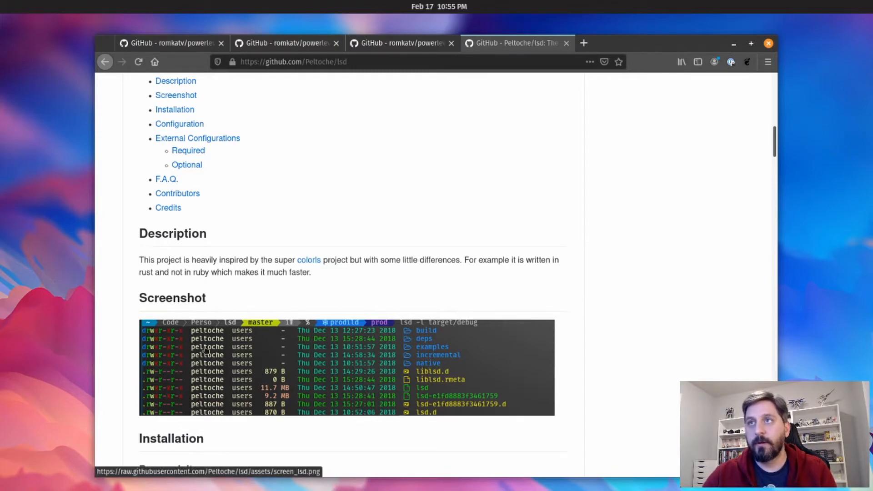
mouse_move(189, 338)
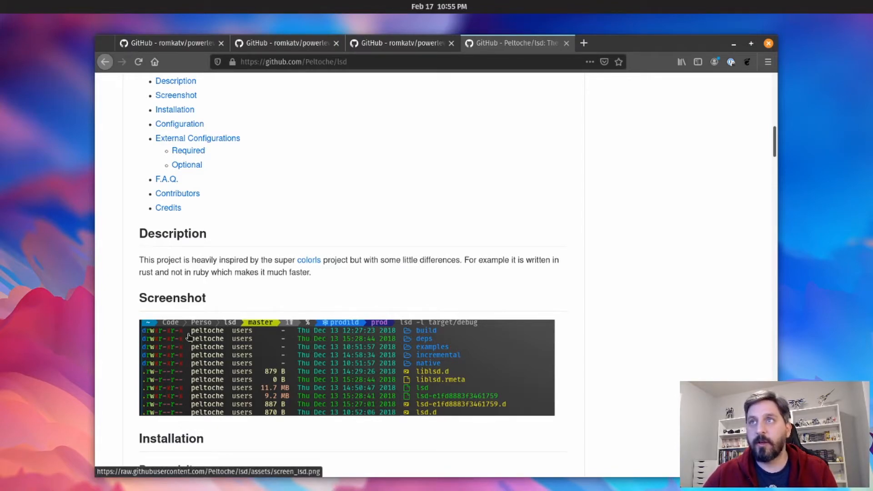
mouse_move(106, 360)
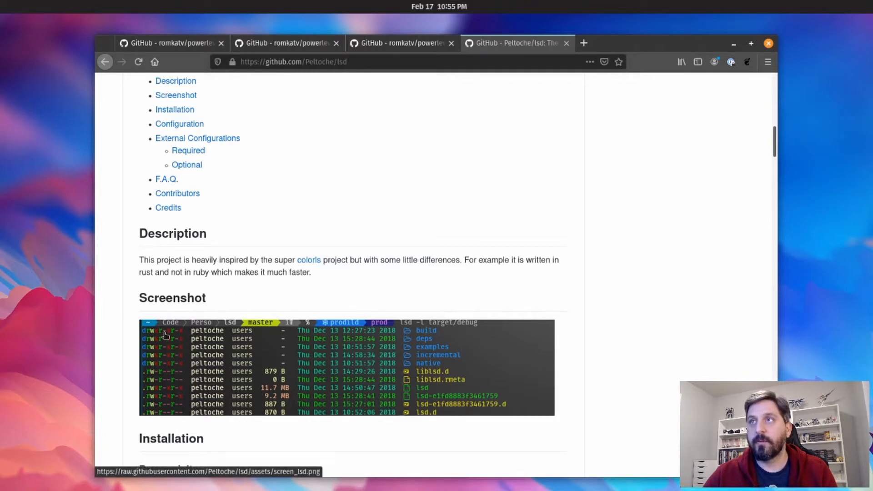
mouse_move(442, 338)
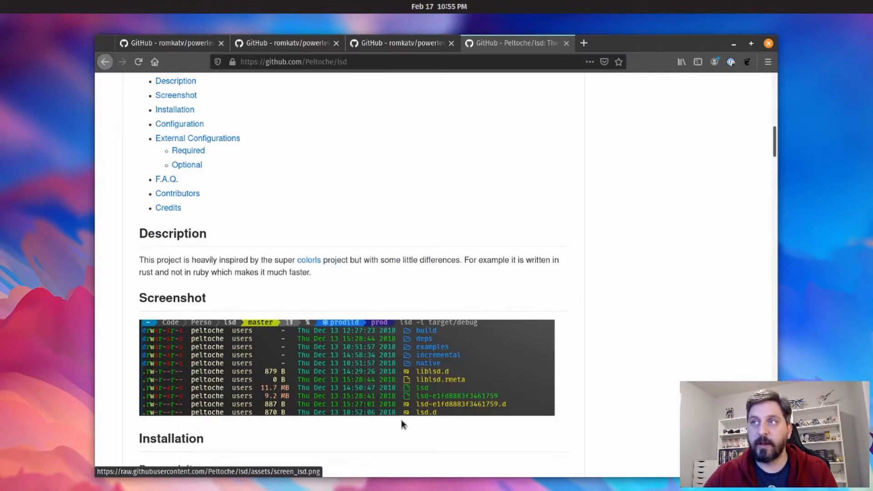
mouse_move(333, 394)
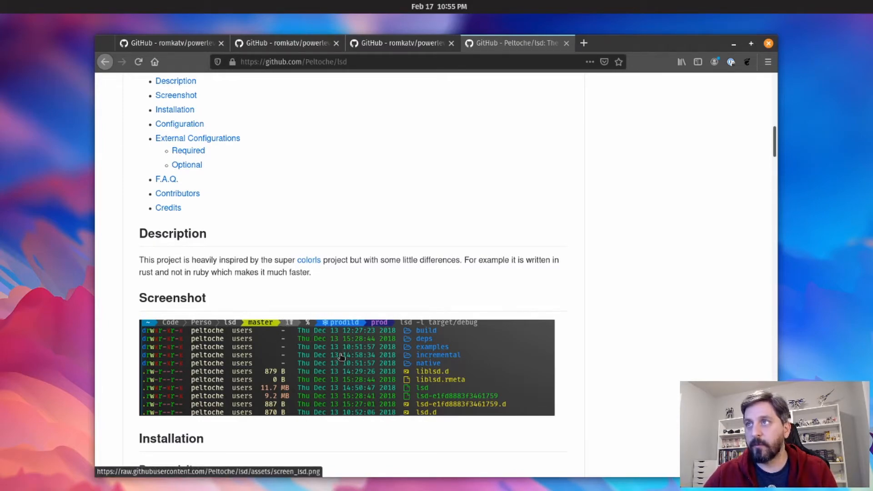
mouse_move(298, 369)
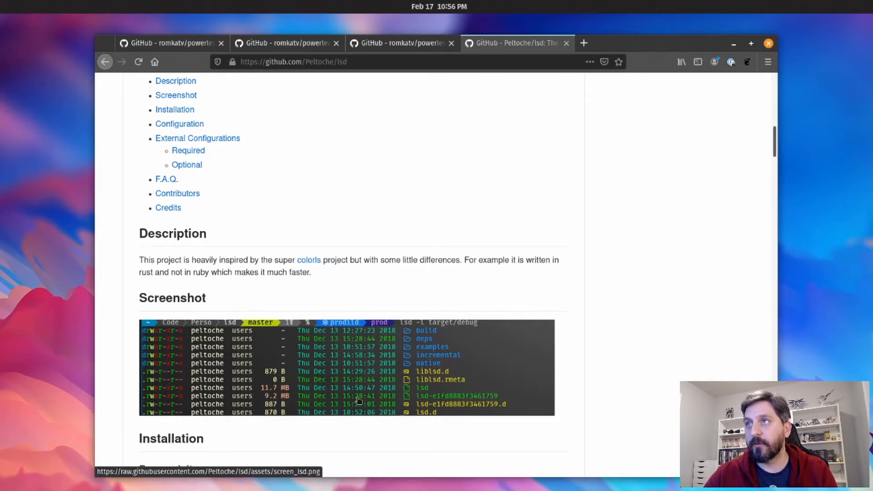
- Scroll the lsd README to the Installation commands for Arch, Fedora, Ubuntu, Gentoo and macOS
scroll(up, 3)
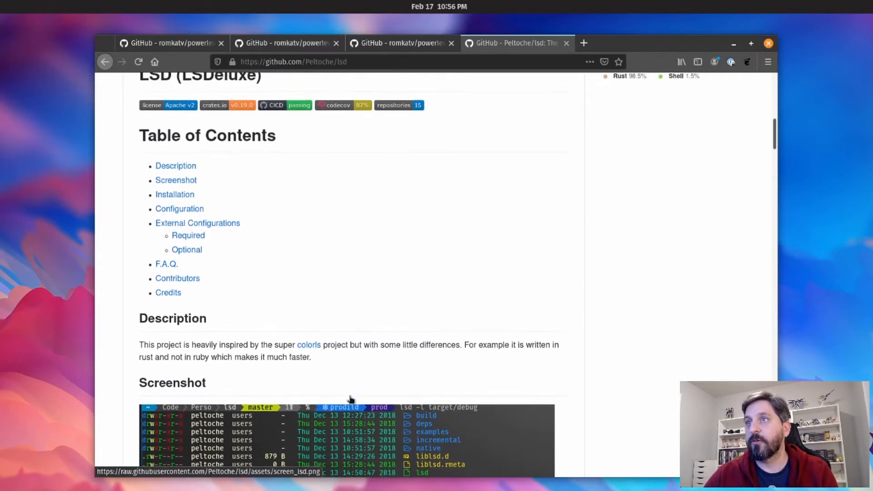
scroll(down, 3)
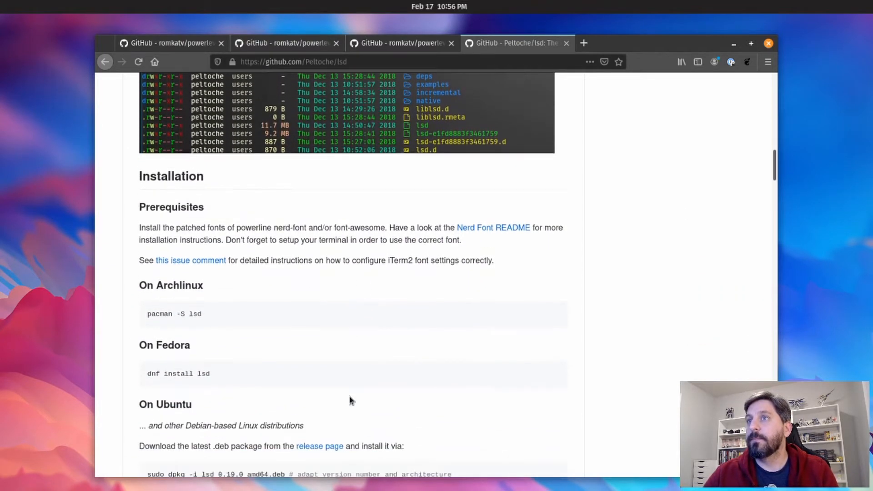
scroll(down, 3)
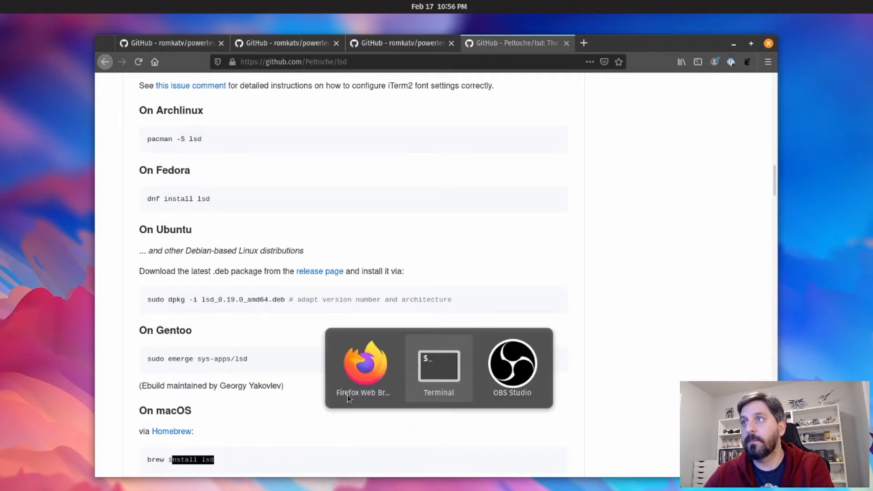
- Return to the terminal and run 'l --tree' to list financial-elixir as an icon tree
click(438, 365)
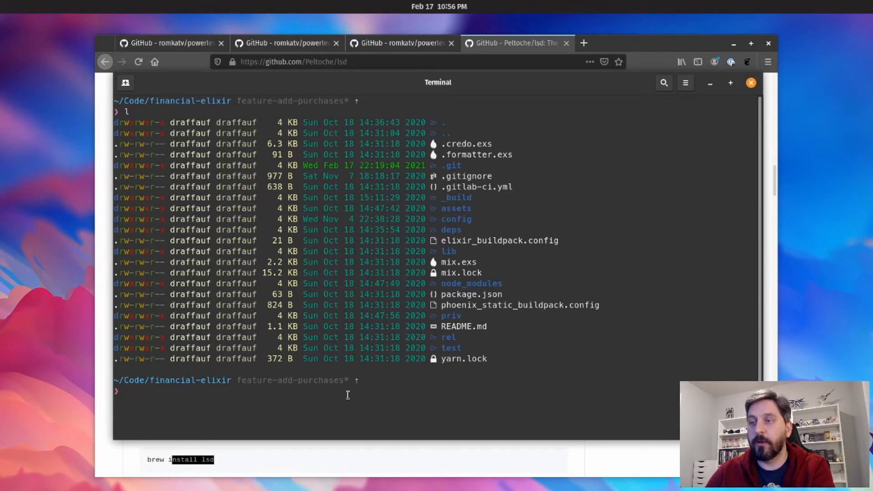
text(l)
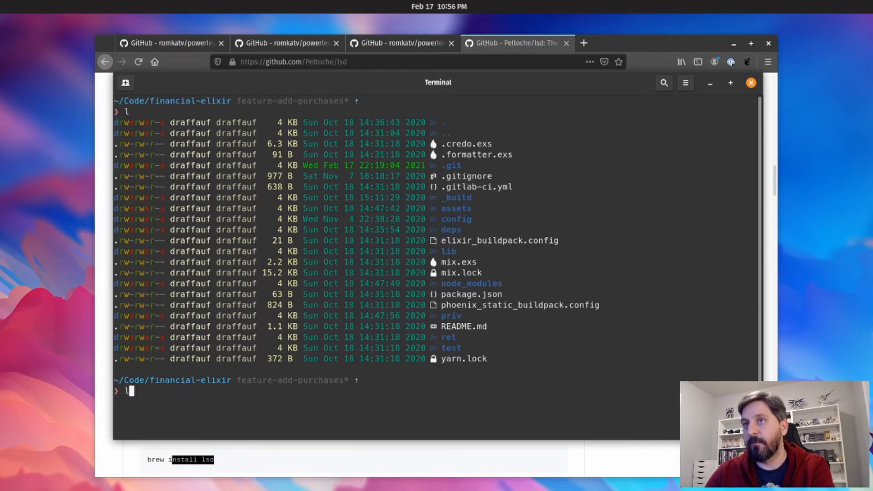
text(--)
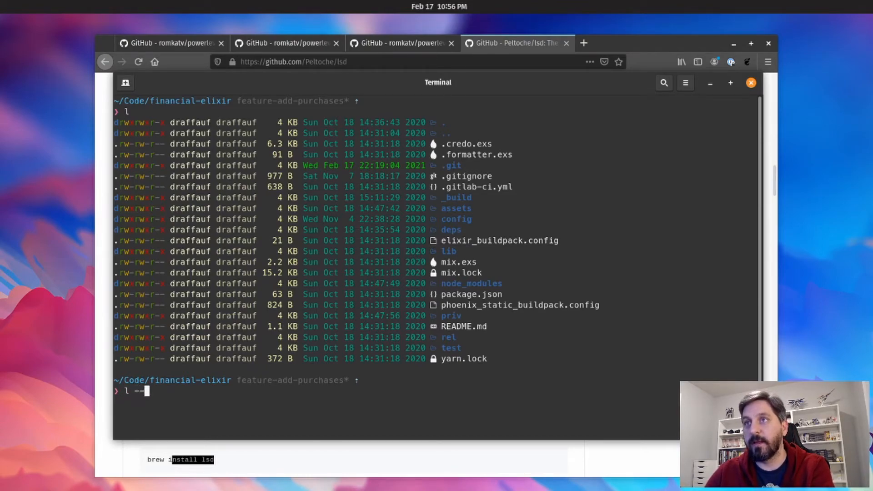
text(tree)
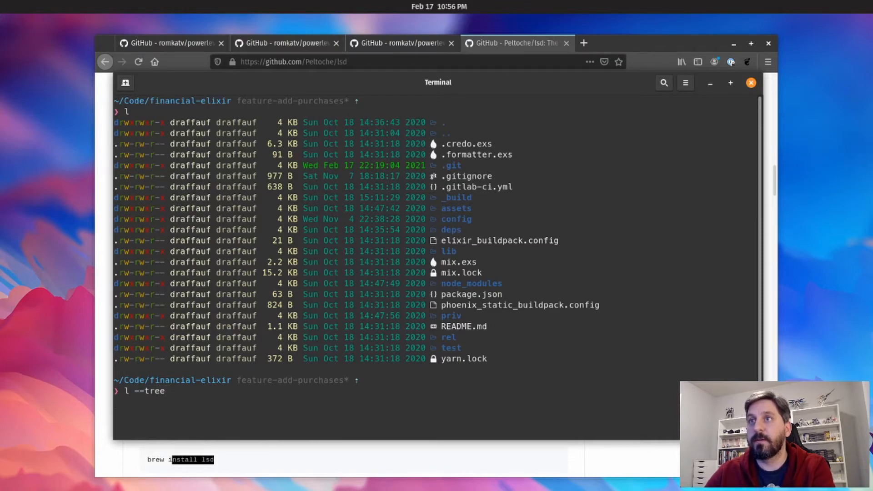
key(Return)
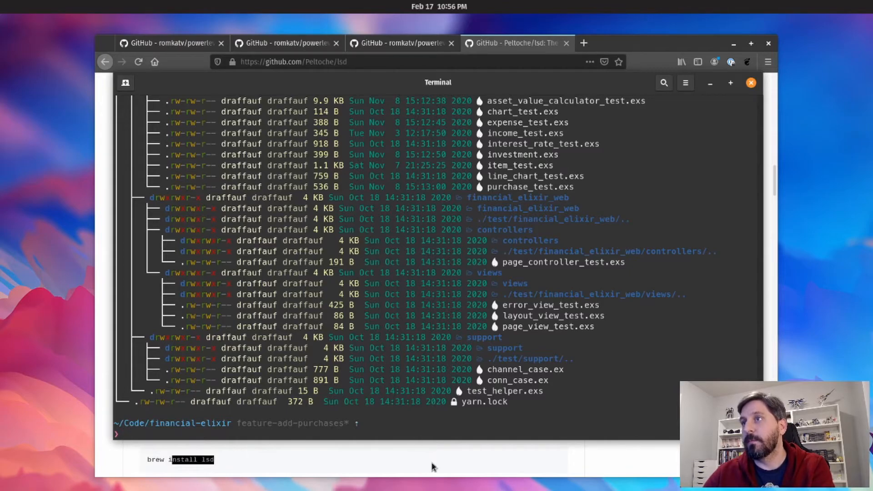
- Bring Firefox forward, glance at the main Powerlevel10k tab, then return to the lsd tab
click(286, 43)
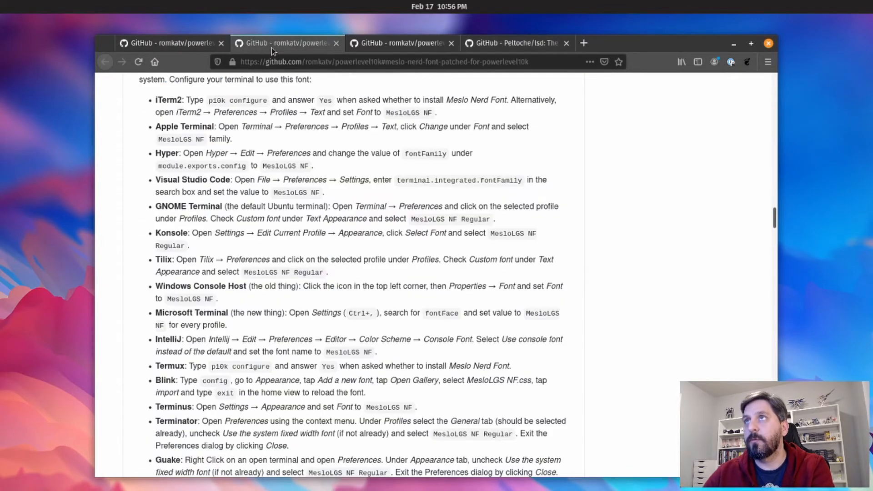
click(170, 42)
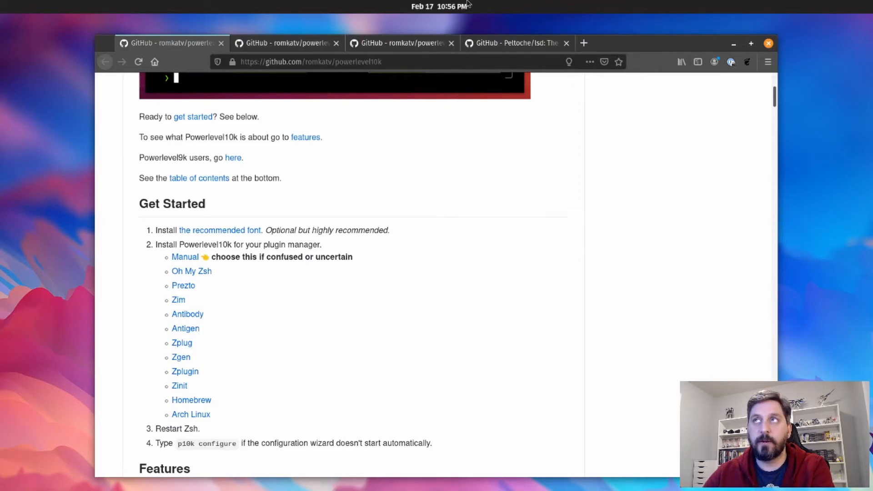
click(515, 43)
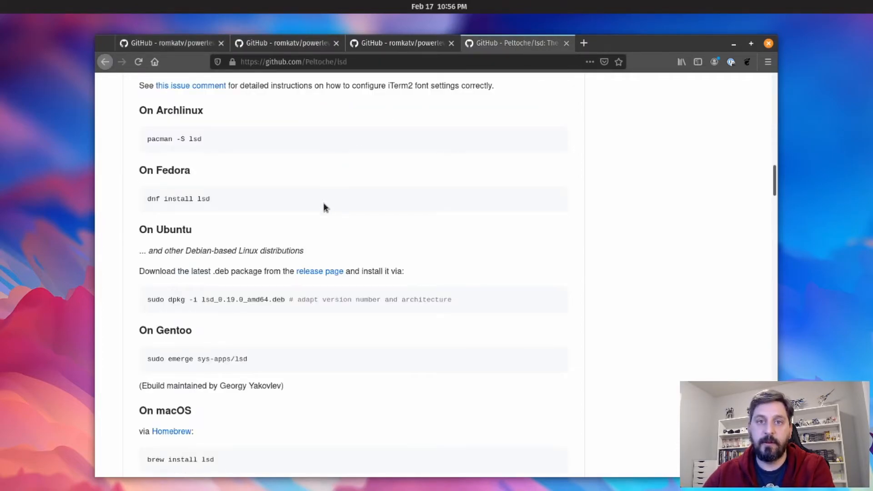
mouse_move(297, 234)
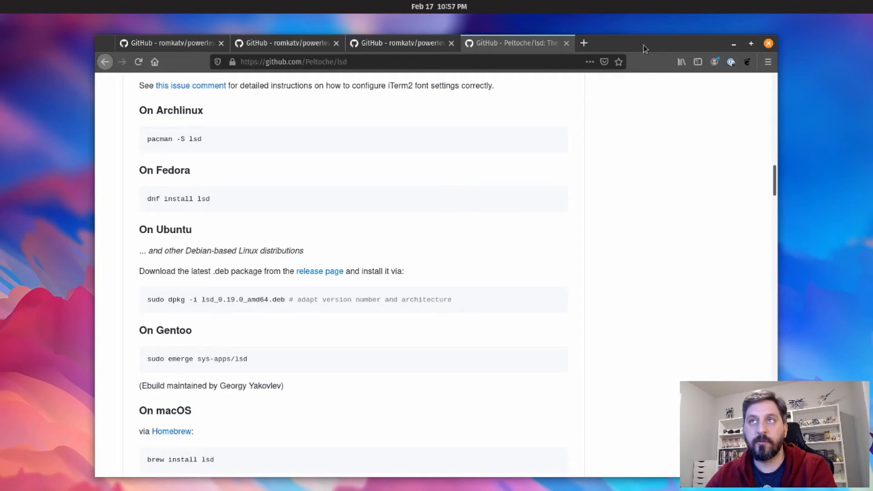
mouse_move(734, 44)
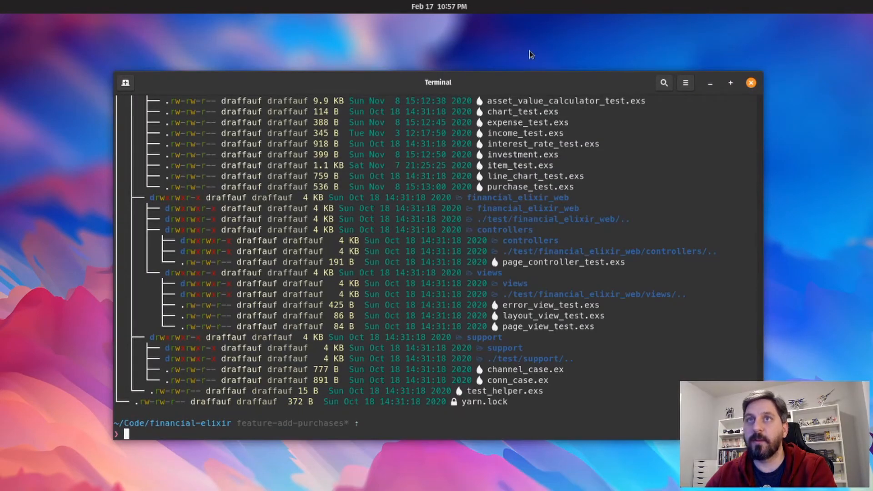
mouse_move(351, 166)
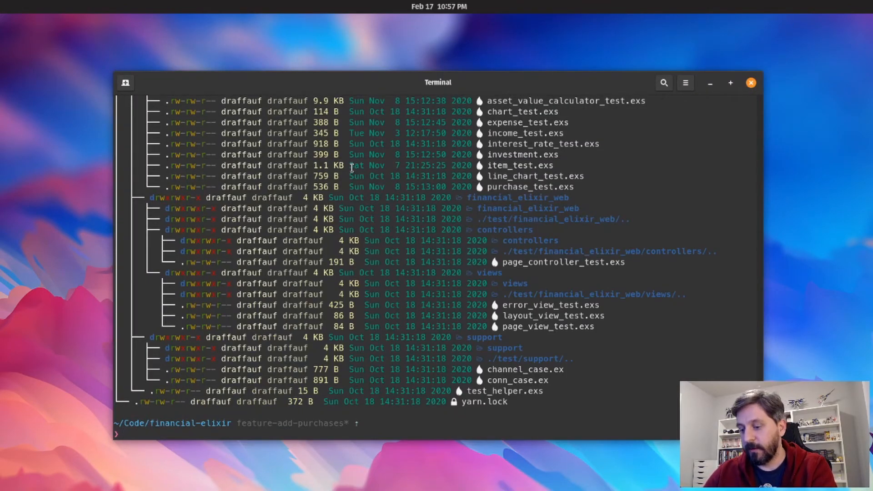
- Enter 'clear' at the zsh prompt below the tree listing
text(clear)
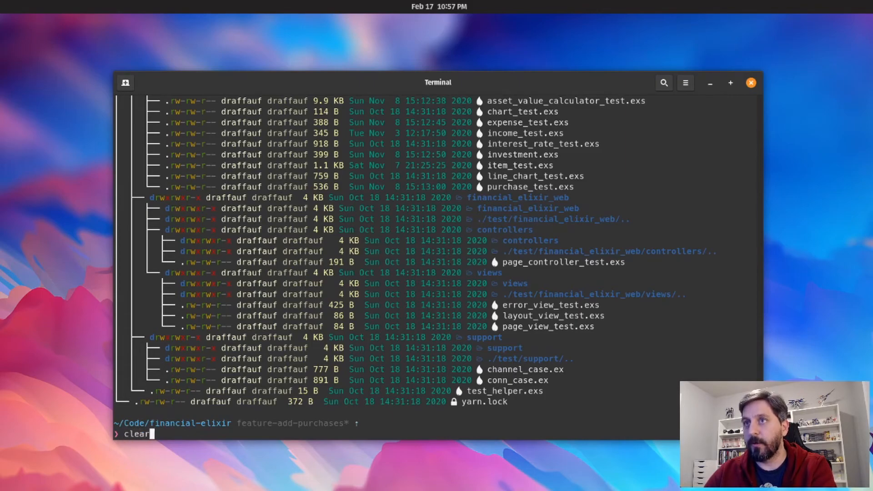